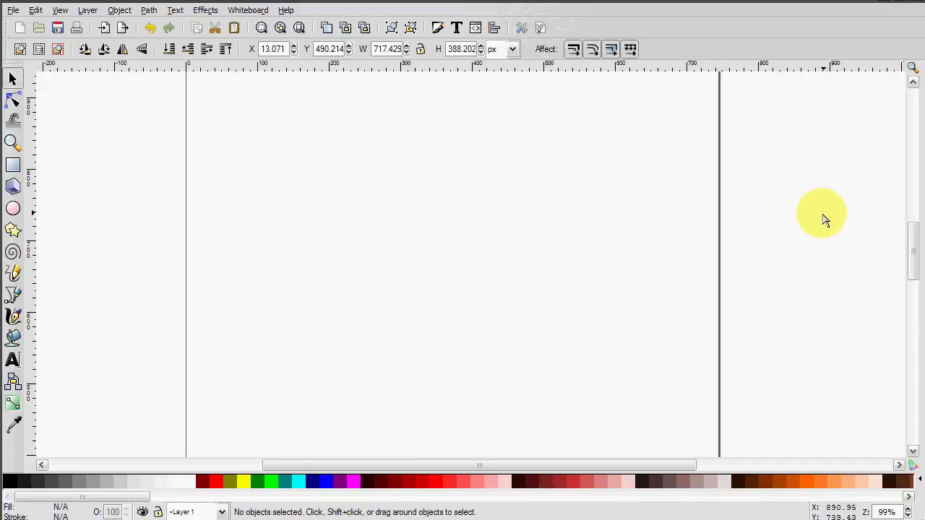
mouse_move(829, 208)
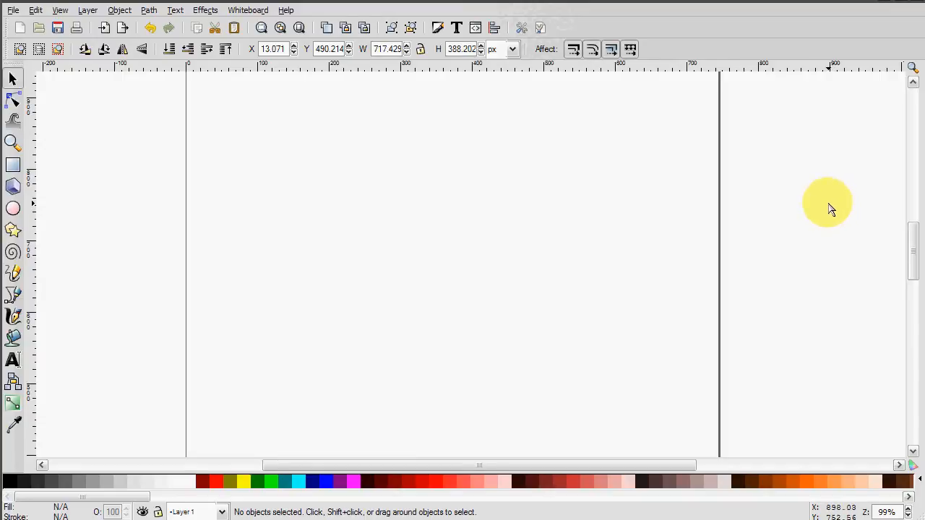
mouse_move(806, 211)
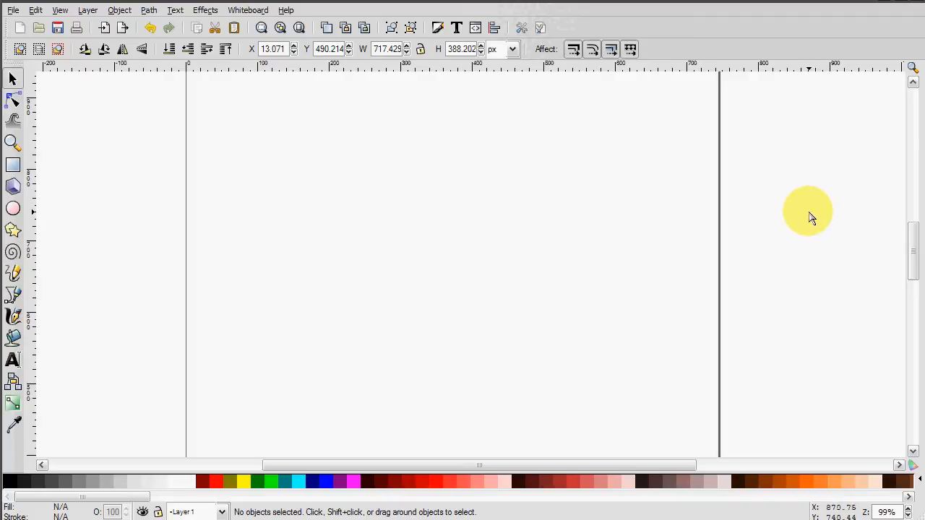
mouse_move(637, 171)
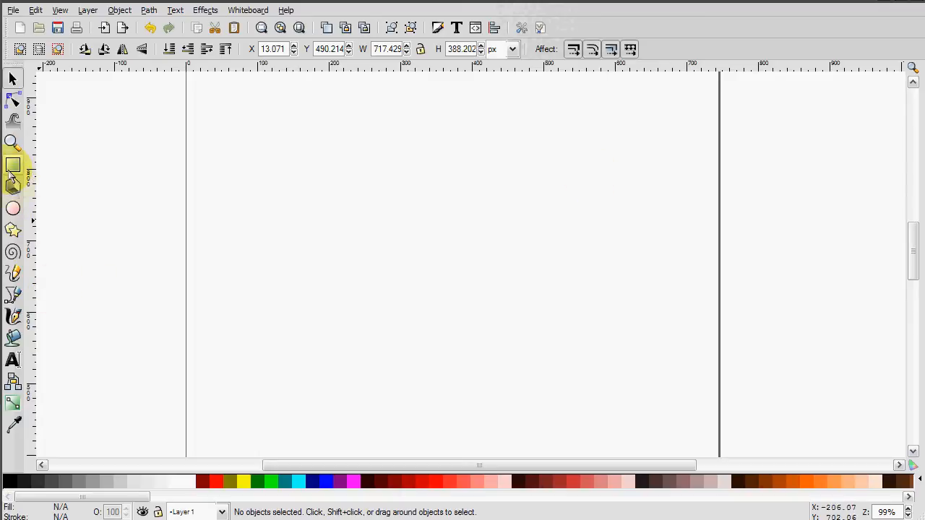
Draw a large rectangle across the page and set its fill to blue with no stroke.
drag(220, 146, 439, 294)
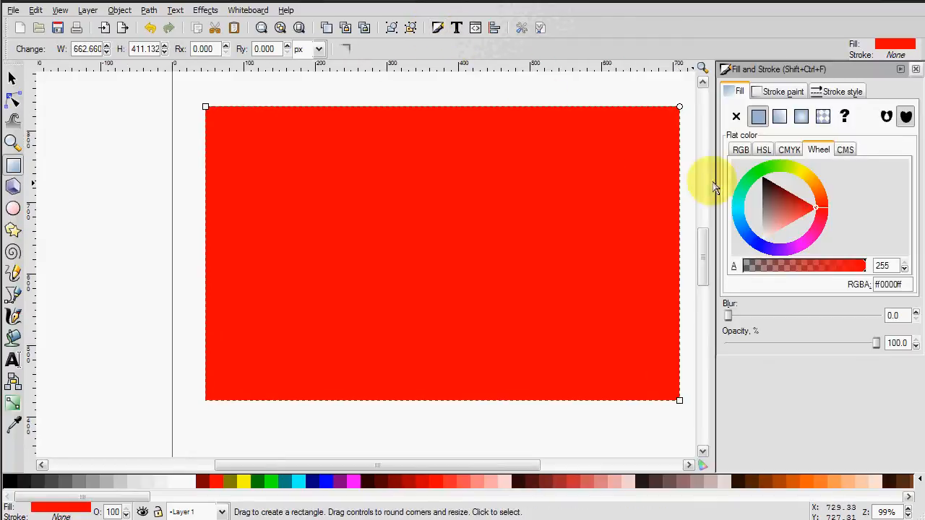
click(806, 215)
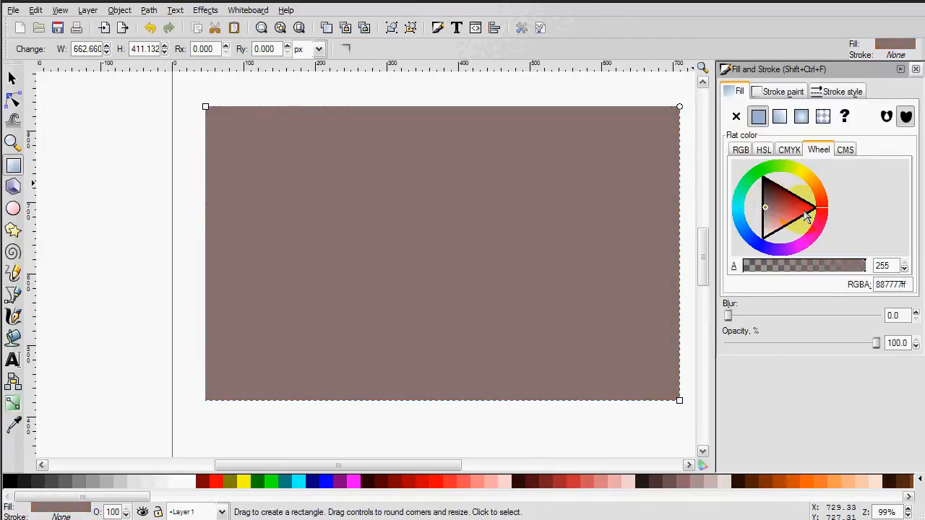
click(760, 248)
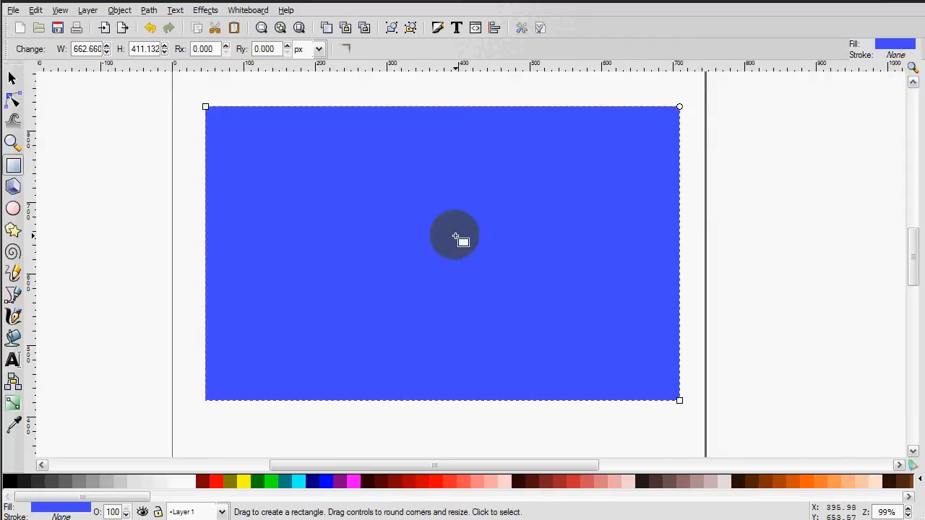
click(11, 78)
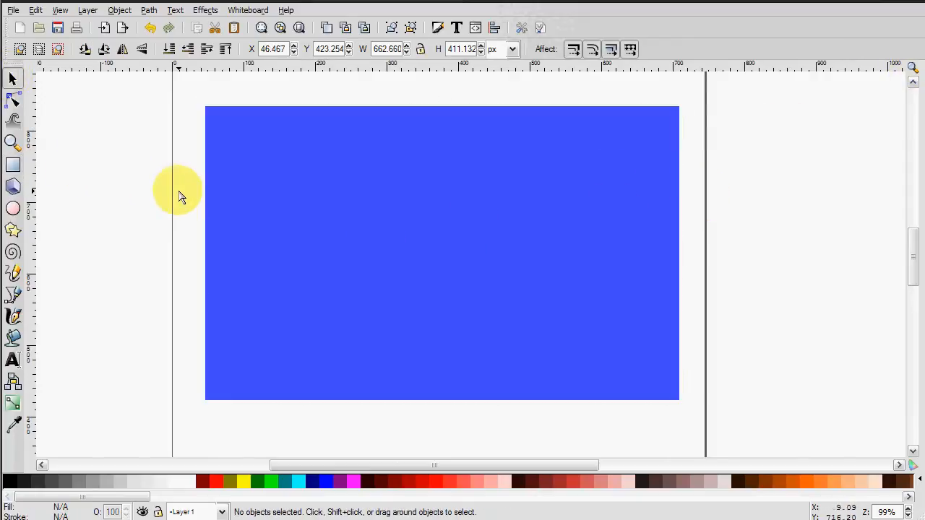
mouse_move(144, 223)
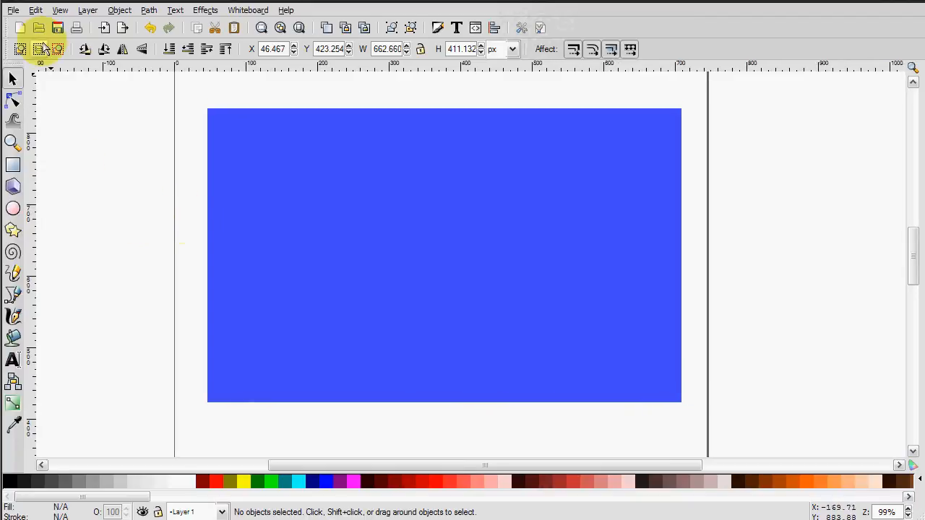
In Document Properties, enable snapping to nodes and bounding box corners, then close it.
click(11, 8)
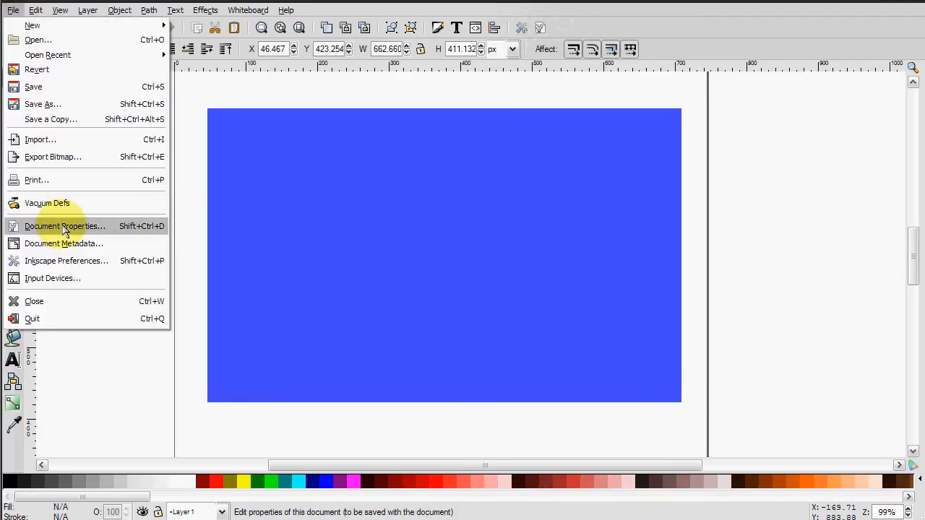
click(64, 225)
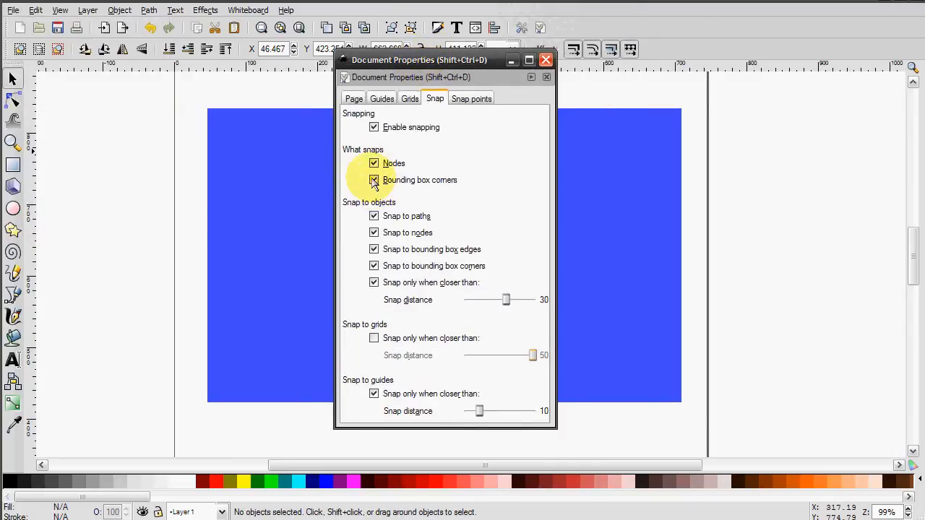
mouse_move(376, 243)
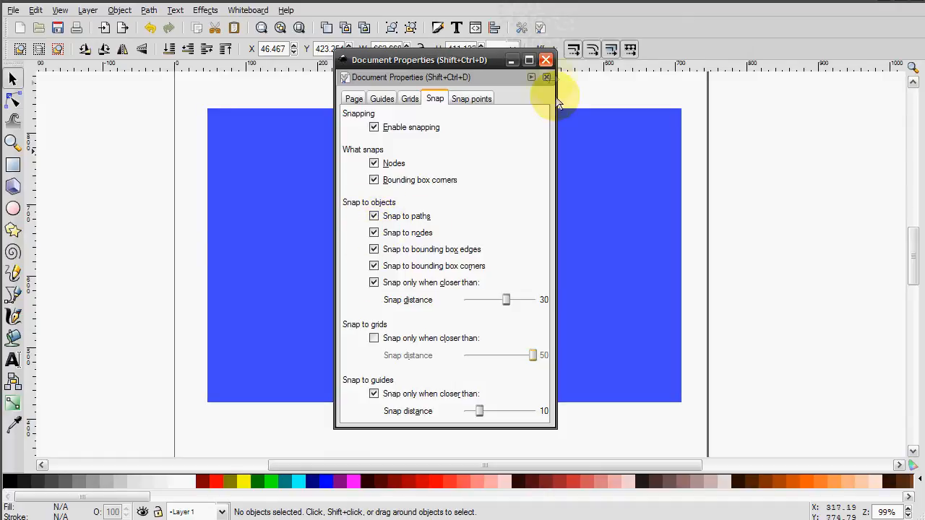
click(546, 61)
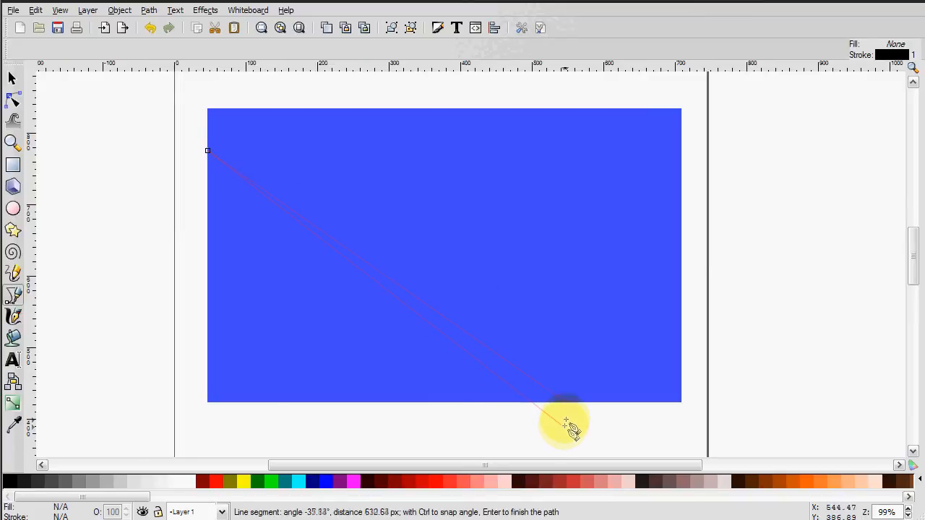
mouse_move(690, 401)
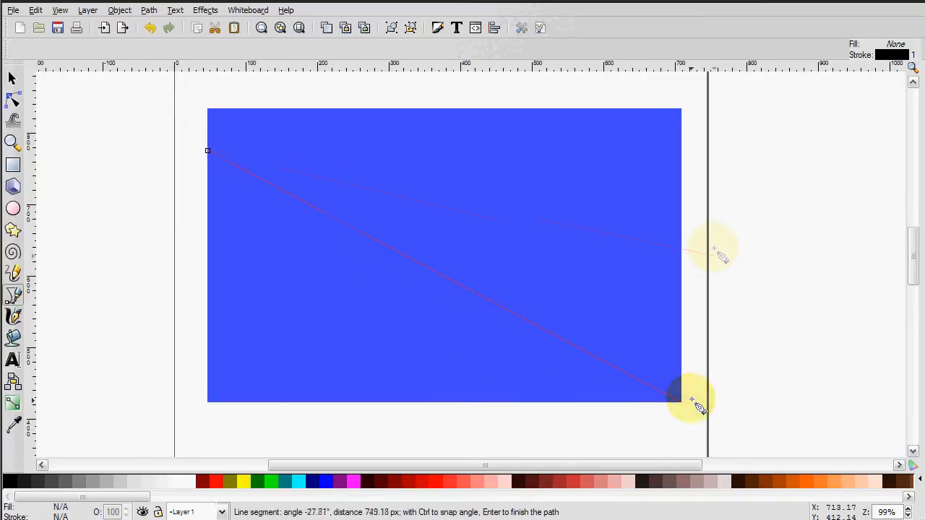
mouse_move(341, 399)
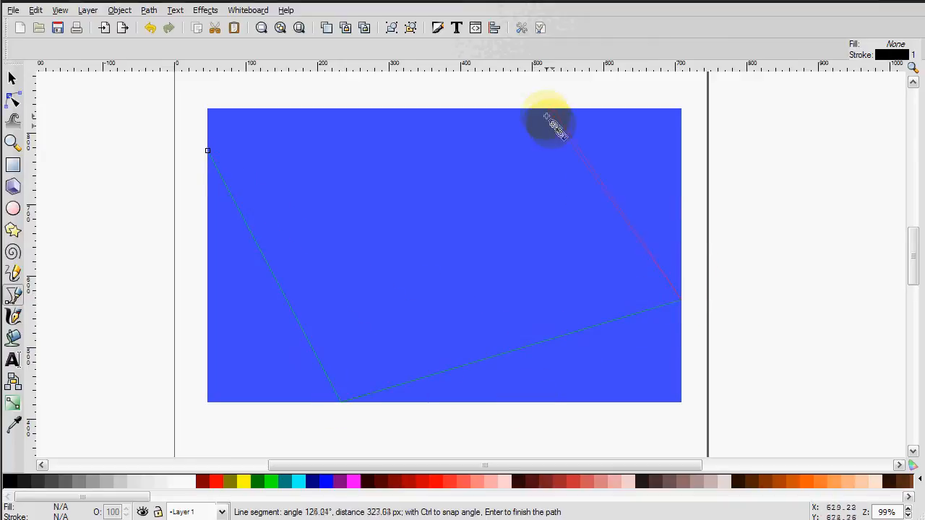
mouse_move(542, 396)
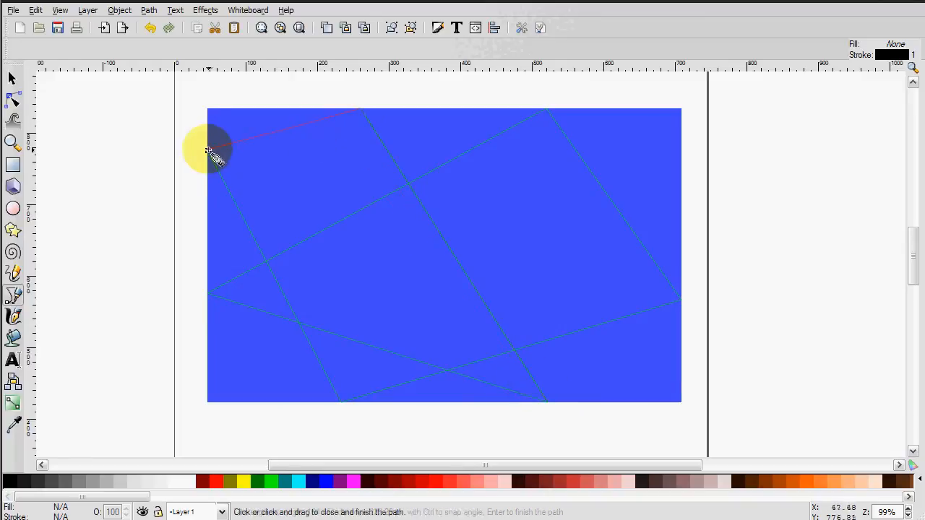
Close the snapped straight-line Bezier path back at its starting point on the rectangle edge.
click(13, 338)
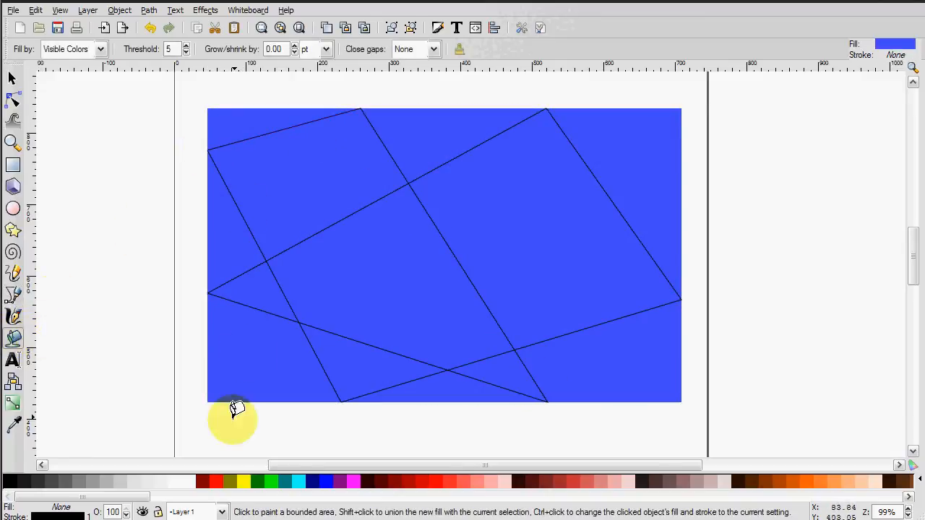
Bucket-fill an enclosed region red and return to the Selector tool.
click(263, 321)
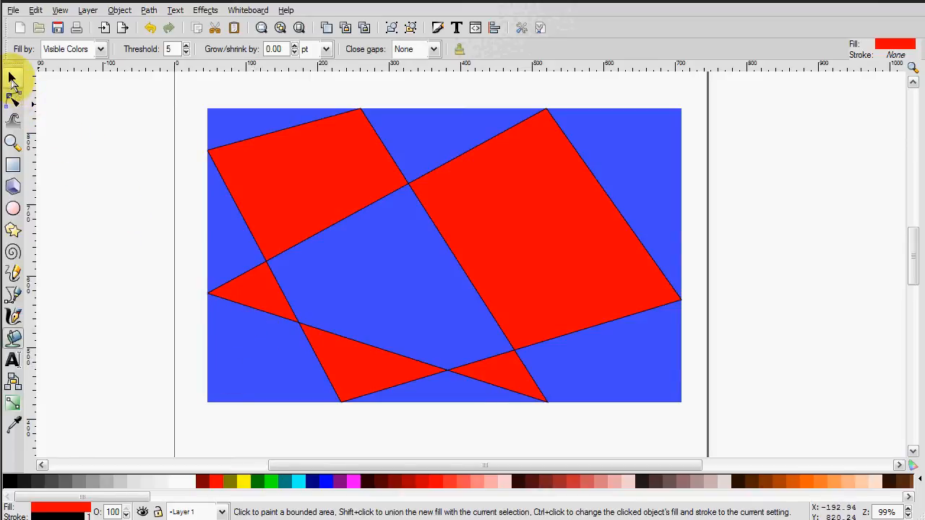
click(11, 78)
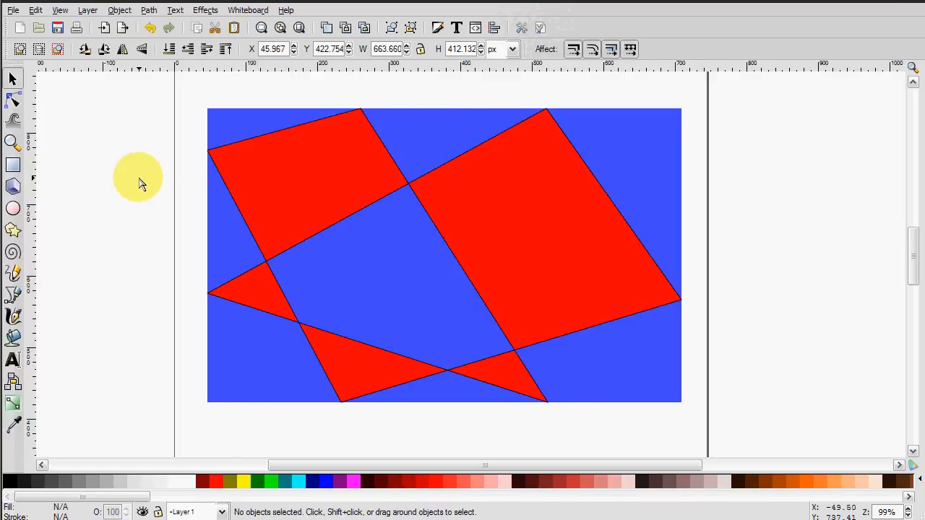
mouse_move(700, 189)
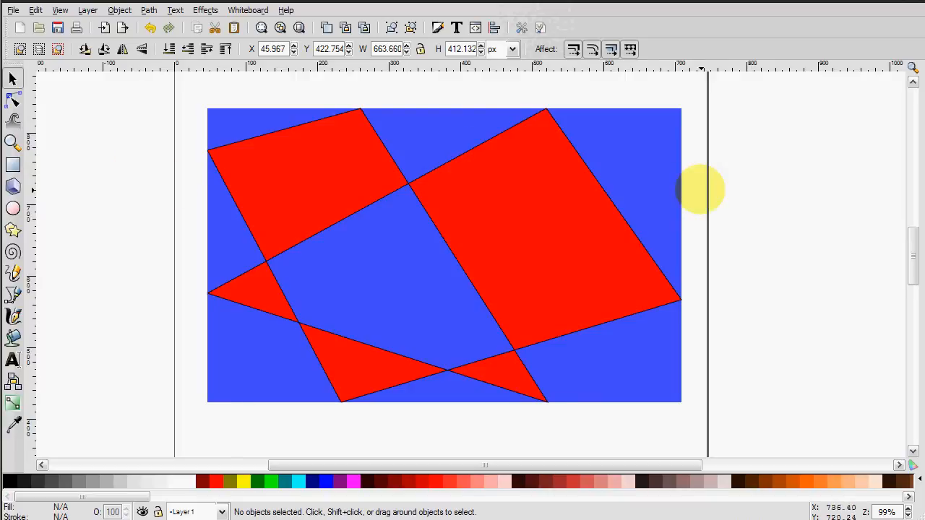